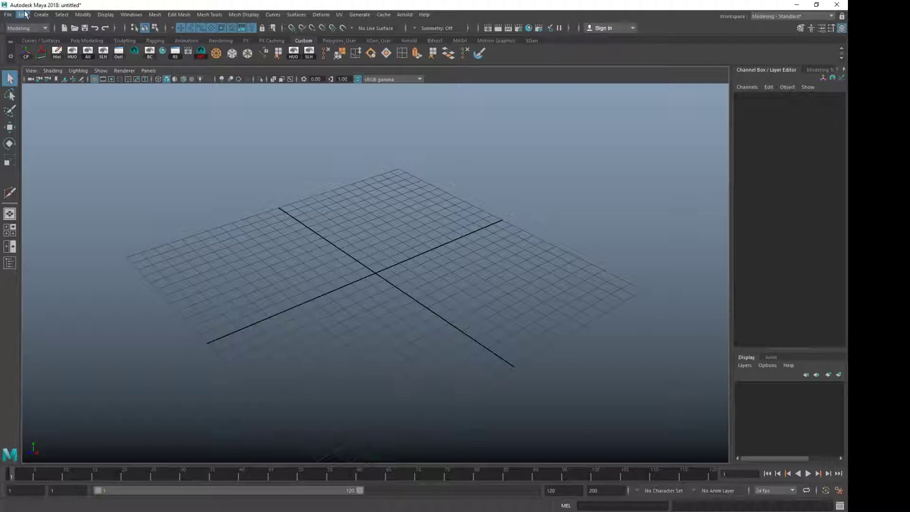
- Browse the Edit and Create menus to view the Polygon Primitives shapes list
left_click(22, 15)
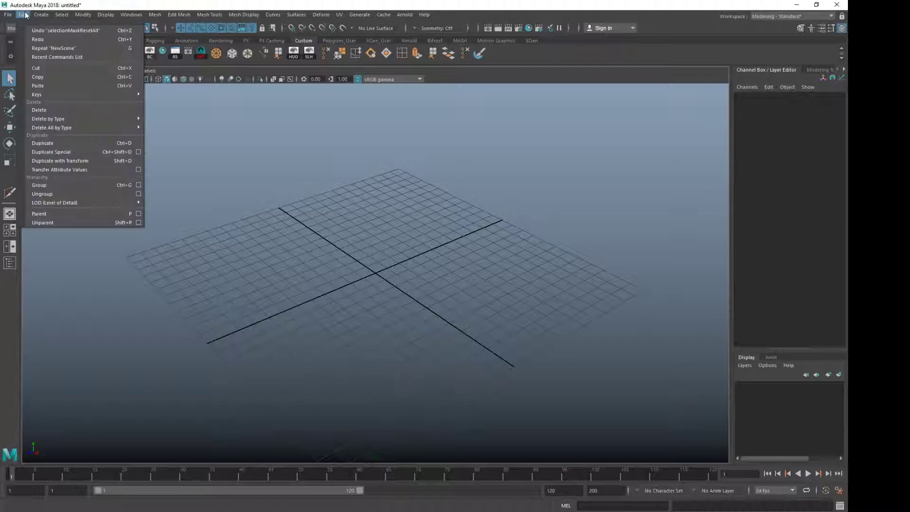
left_click(41, 14)
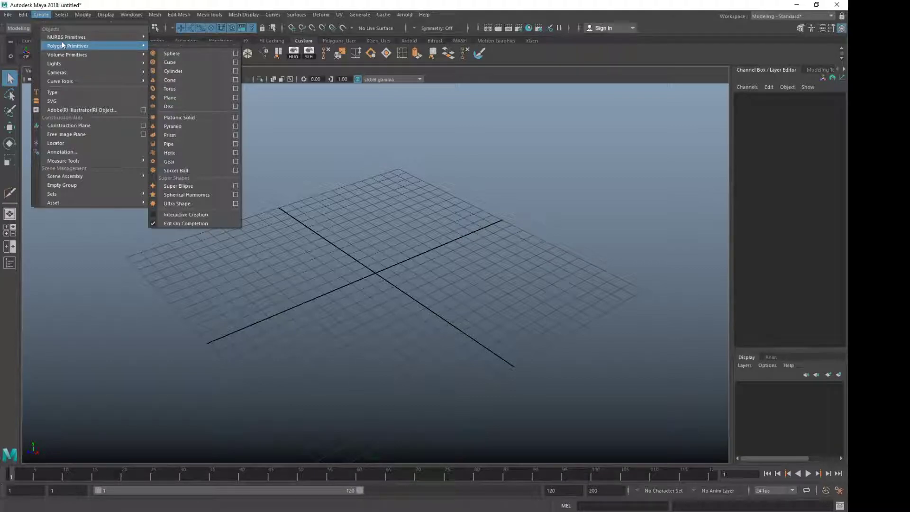
mouse_move(71, 46)
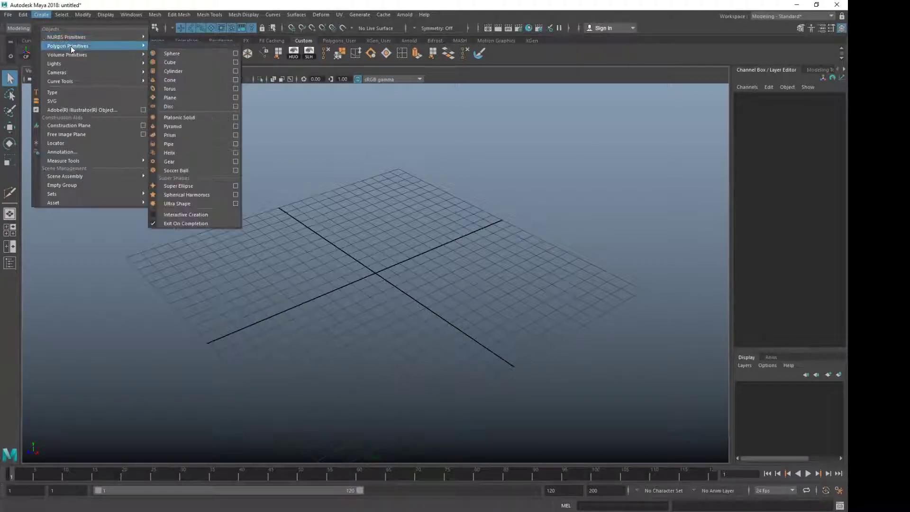
mouse_move(172, 54)
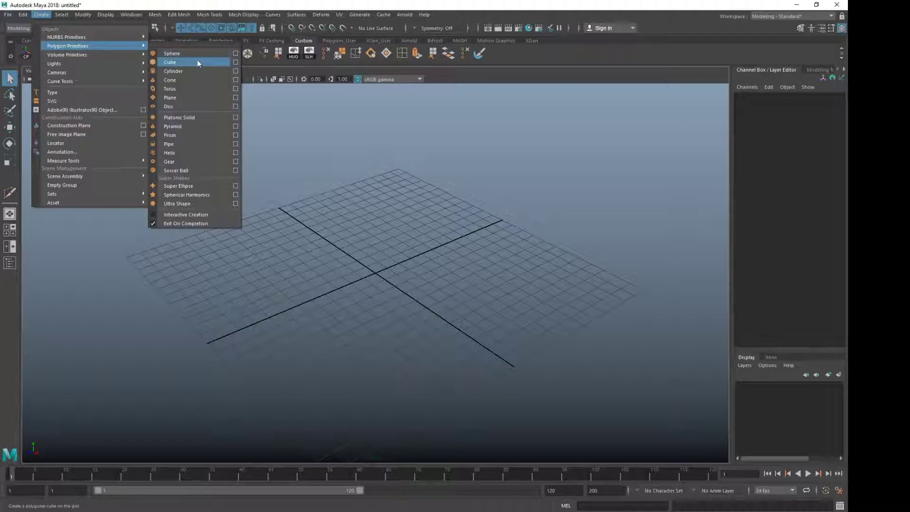
- Create a polygon cube, pCube1, at the origin and zoom the camera in on it
left_click(170, 62)
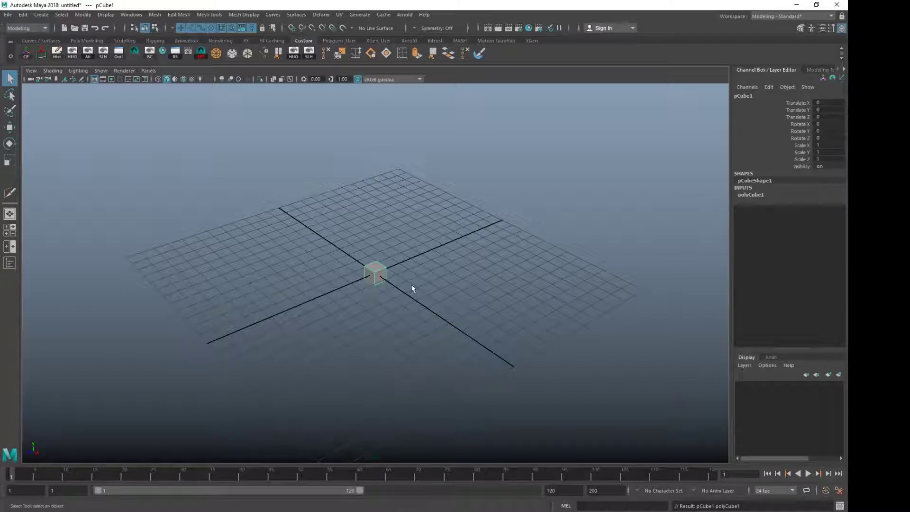
left_click_drag(412, 288, 567, 351)
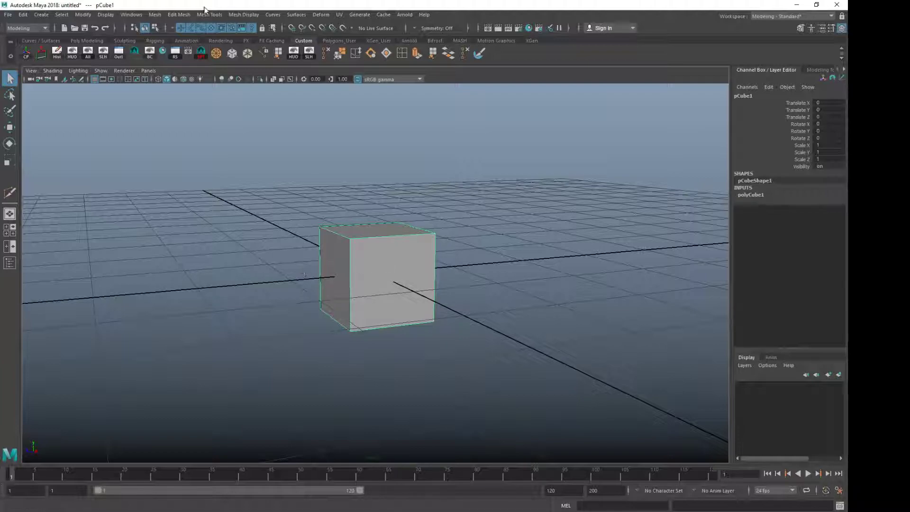
left_click(209, 15)
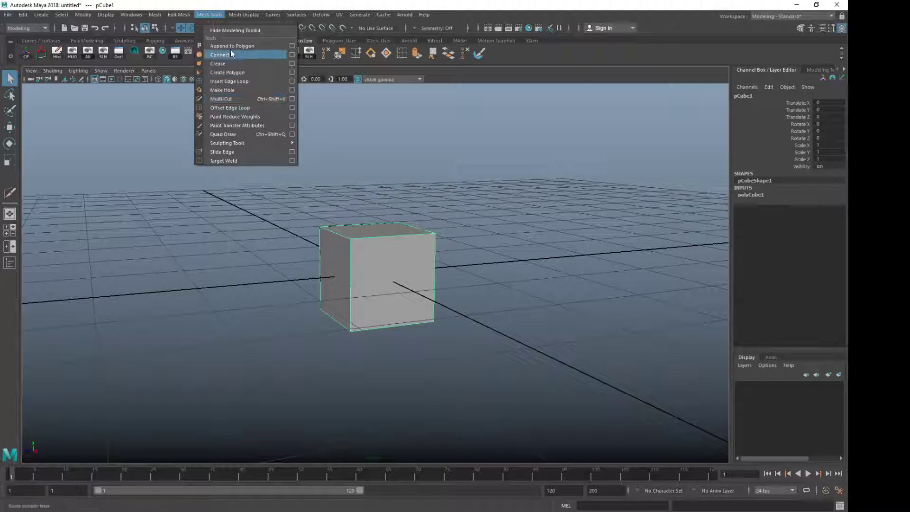
mouse_move(243, 99)
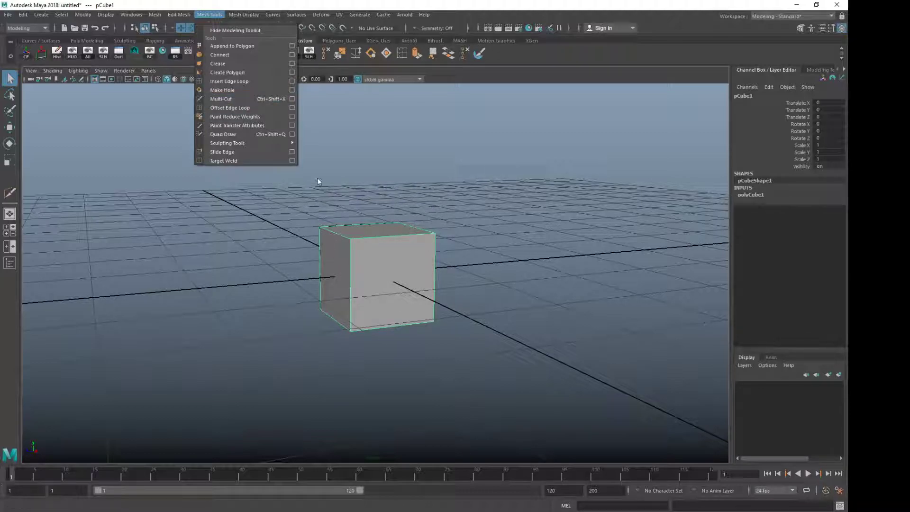
- Use Multi-Cut to insert a vertical edge loop near the cube's right side and begin a top-edge cut
left_click(220, 98)
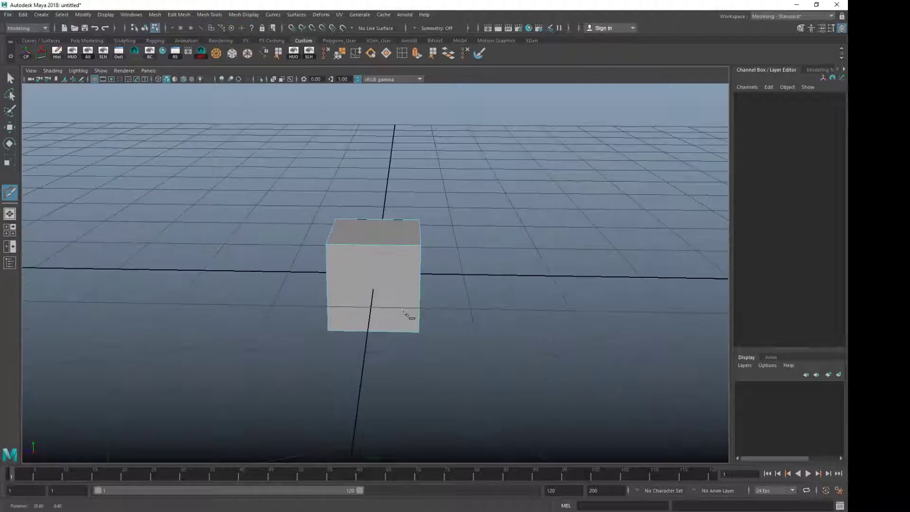
left_click_drag(406, 314, 441, 244)
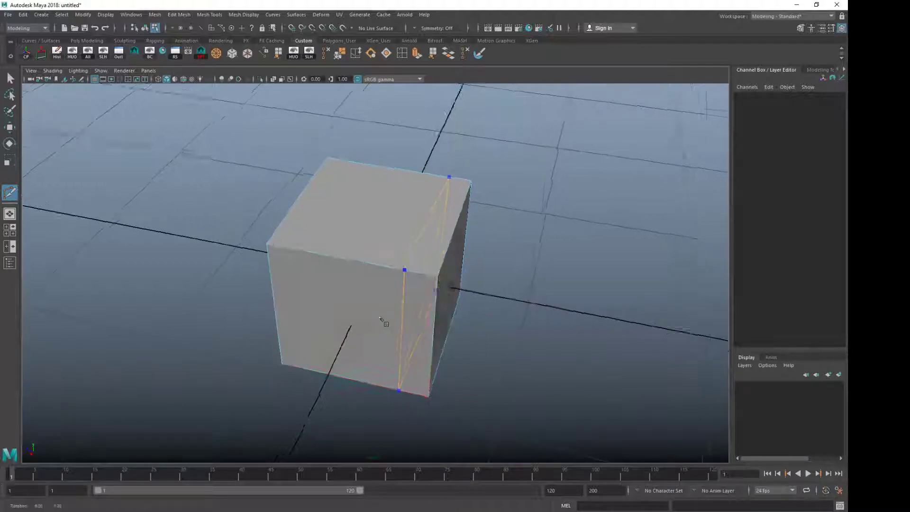
left_click_drag(380, 321, 398, 318)
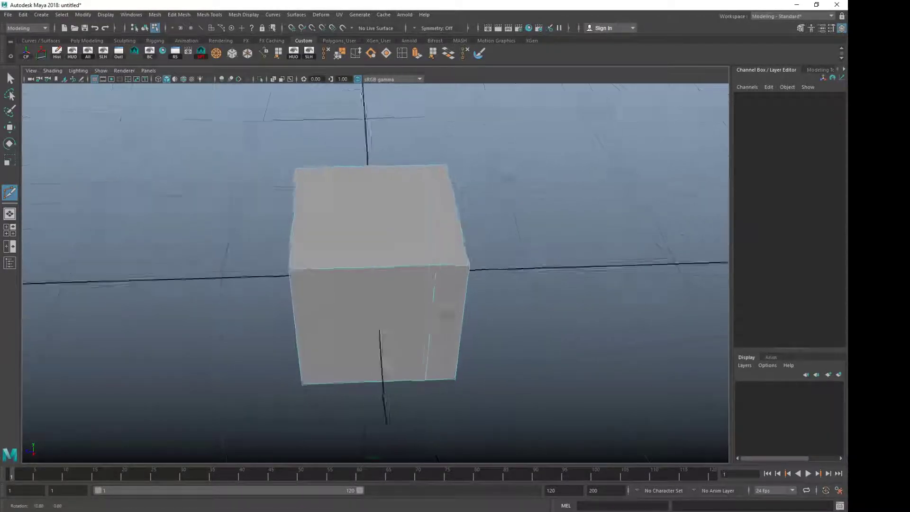
left_click_drag(378, 261, 458, 258)
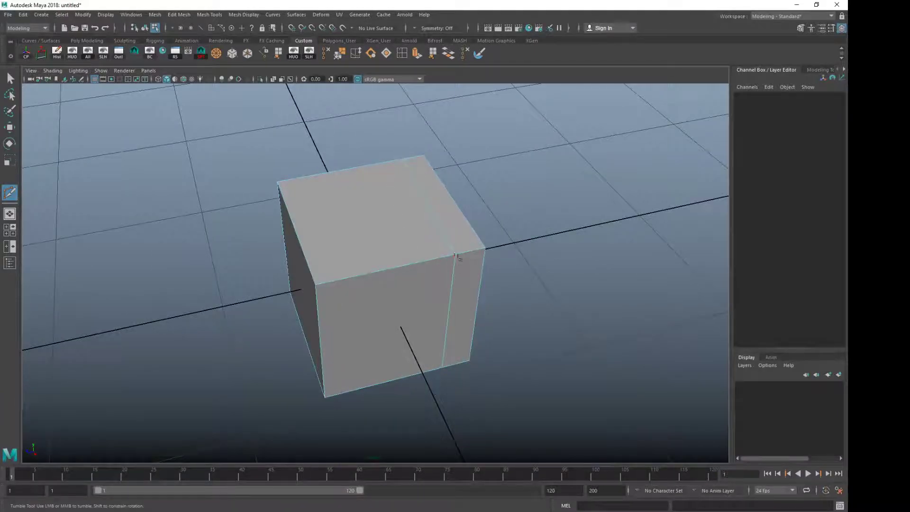
left_click(381, 284)
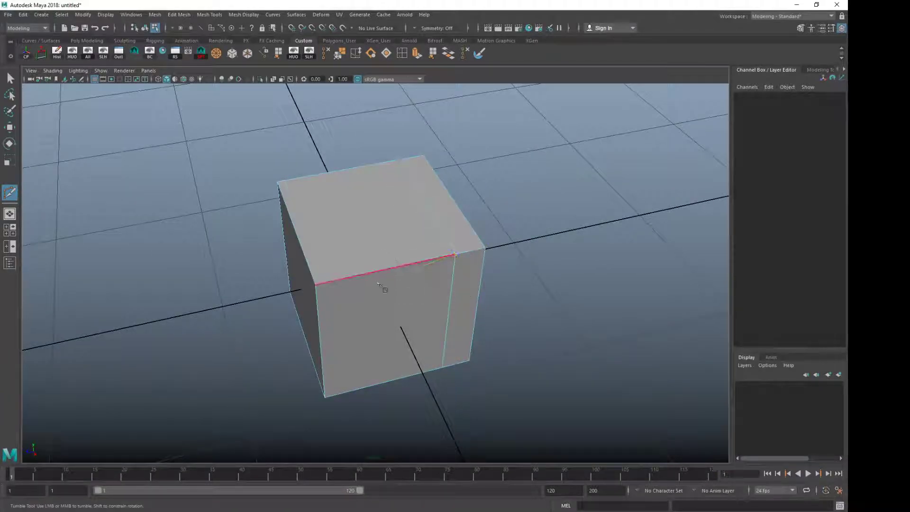
left_click_drag(378, 284, 381, 252)
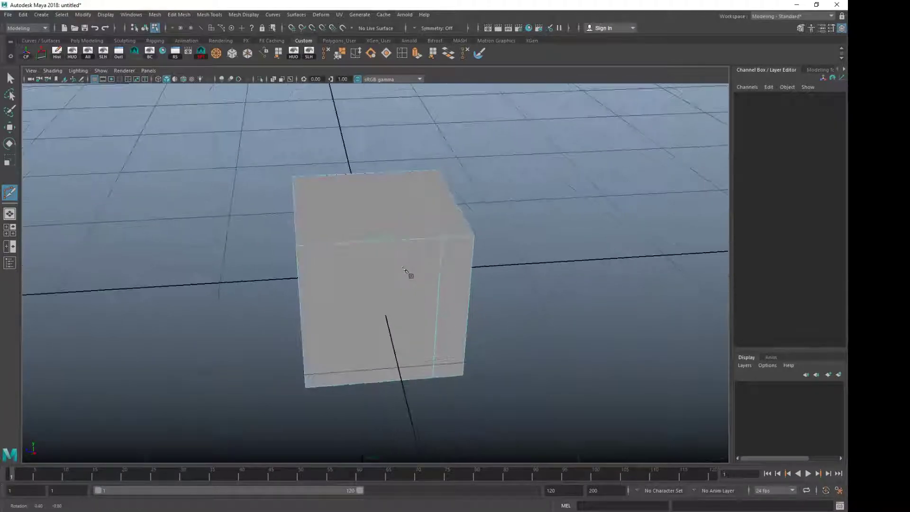
- Place Multi-Cut points on the top edge and front face to add a left-side edge loop
left_click(209, 15)
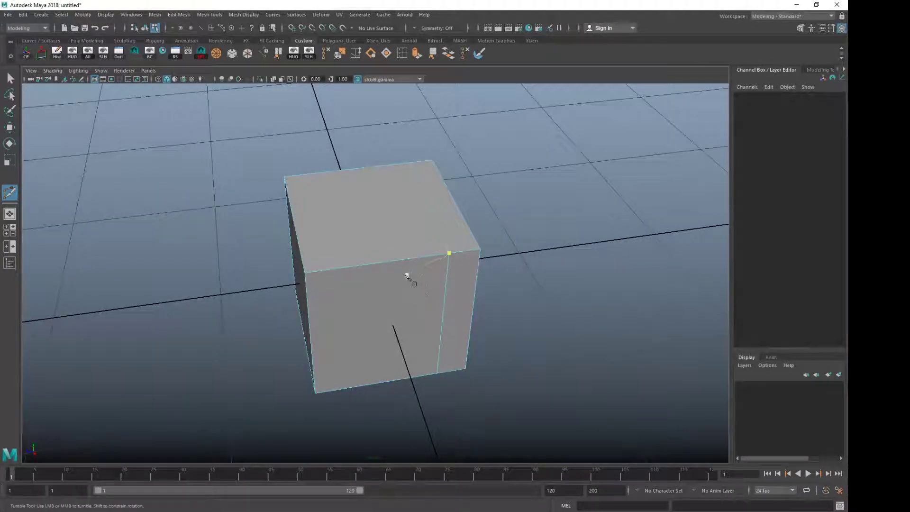
left_click_drag(407, 279, 406, 302)
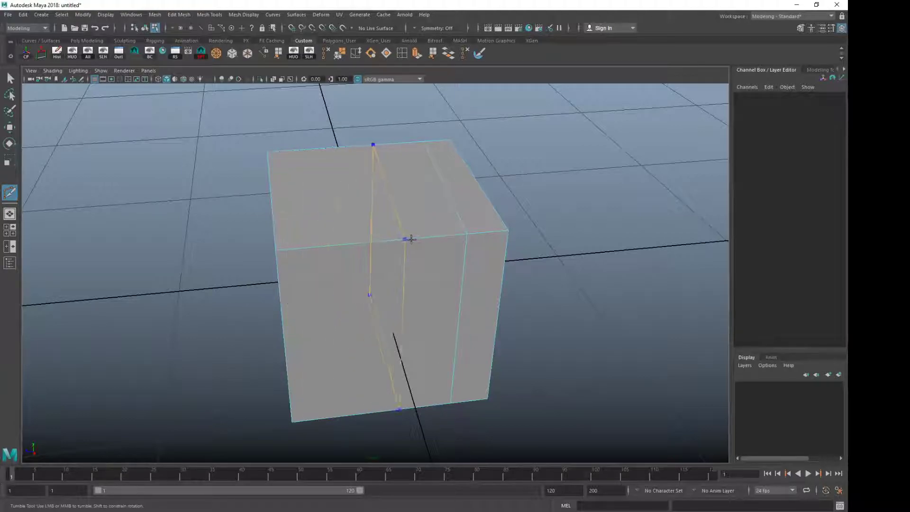
left_click(288, 250)
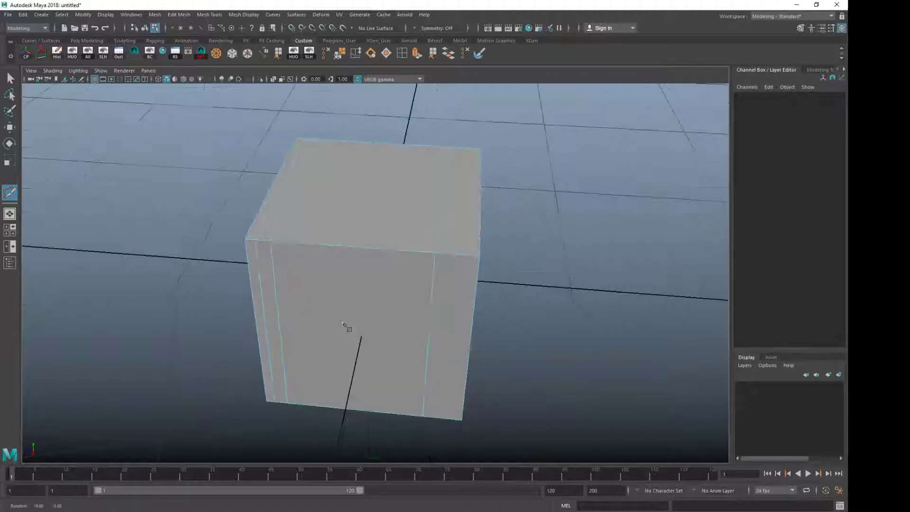
left_click_drag(343, 324, 374, 327)
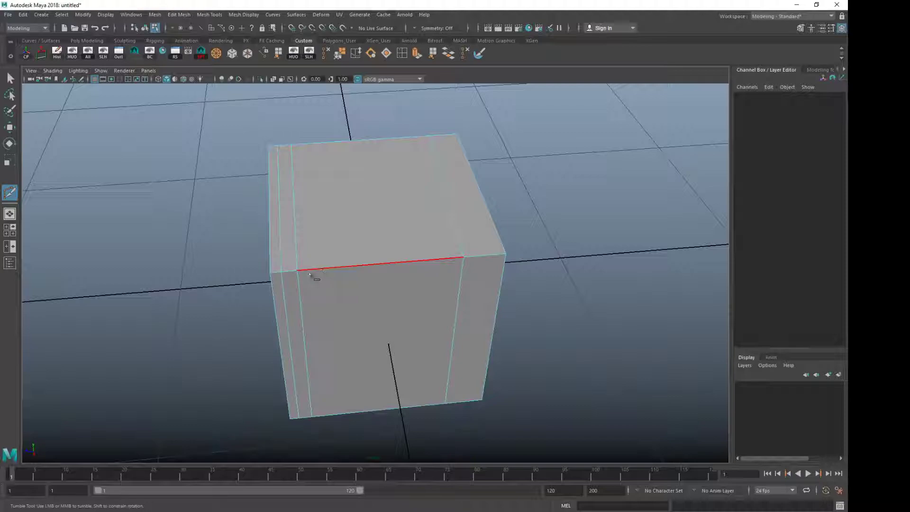
mouse_move(355, 274)
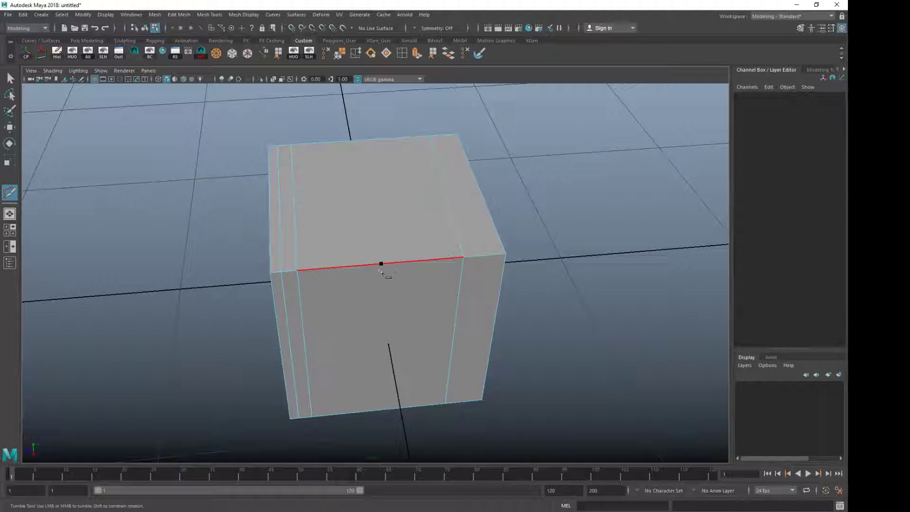
mouse_move(384, 268)
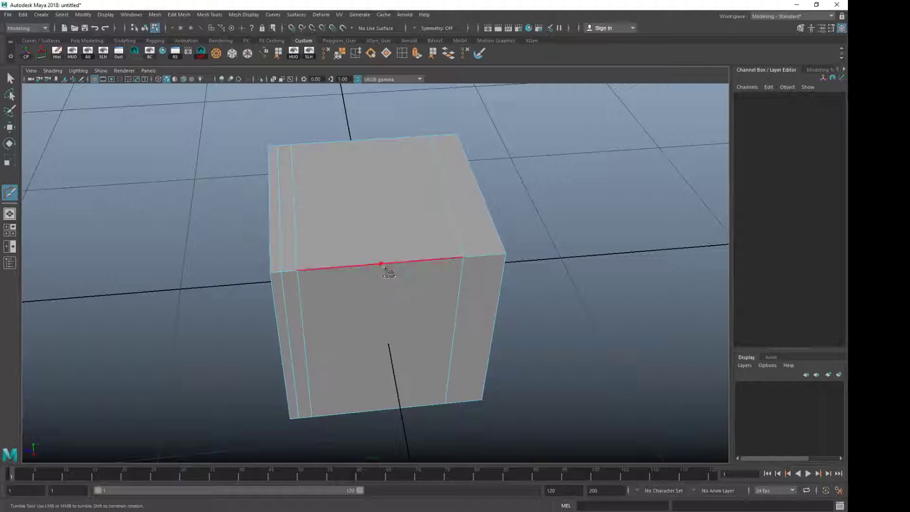
left_click_drag(383, 267, 395, 393)
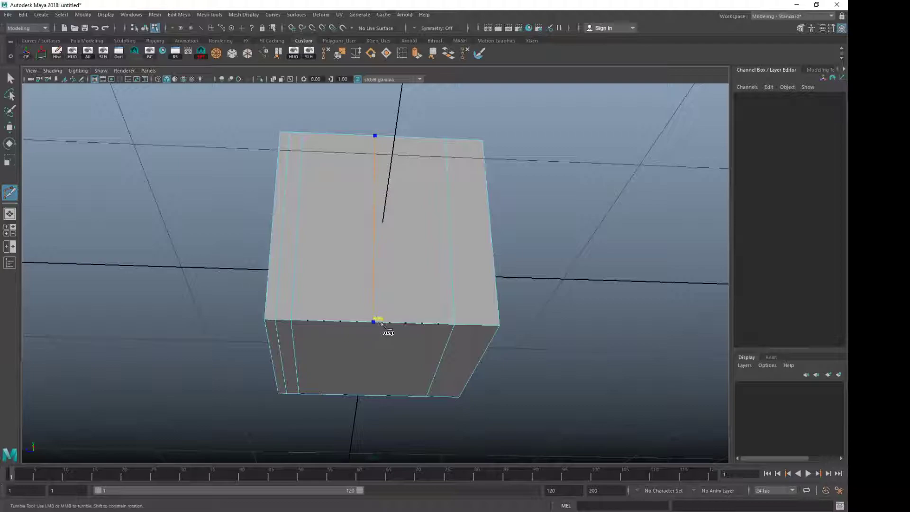
- Cut from the top front edge across the top face and down the front's middle
left_click(375, 322)
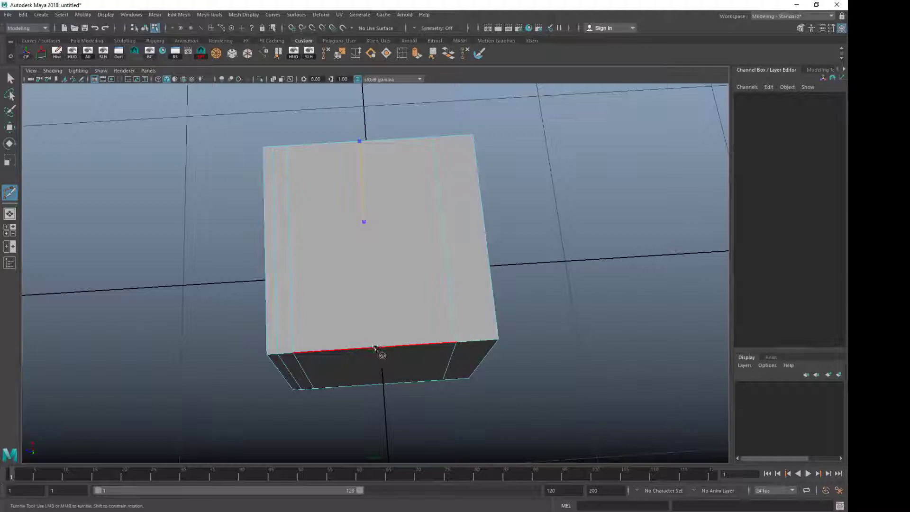
left_click_drag(374, 348, 398, 411)
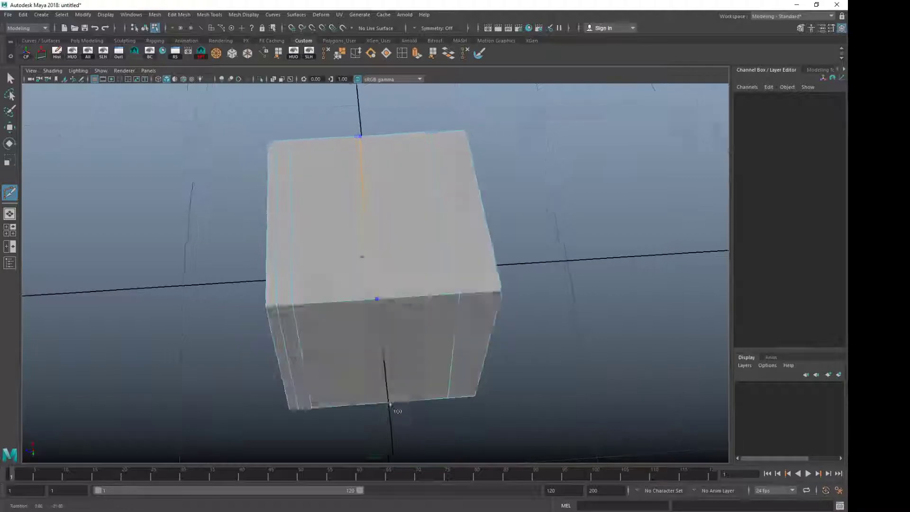
left_click_drag(398, 411, 382, 388)
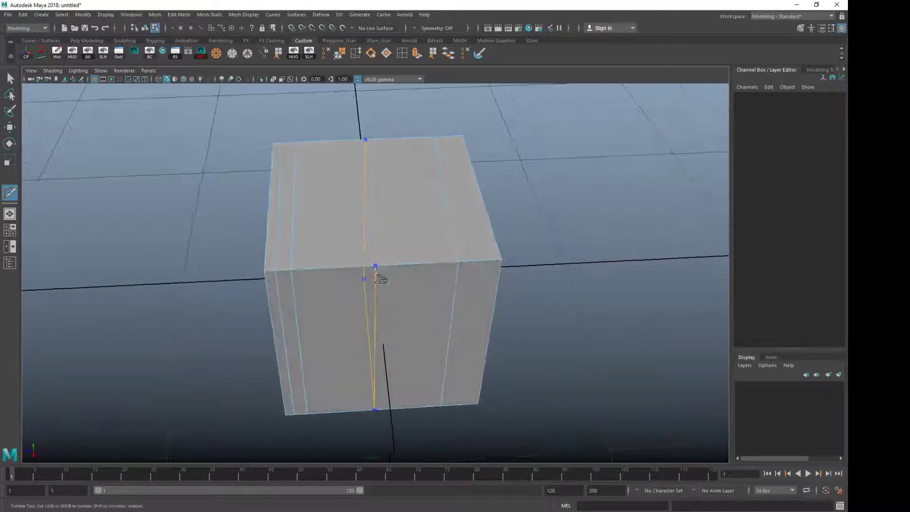
left_click_drag(380, 276, 378, 267)
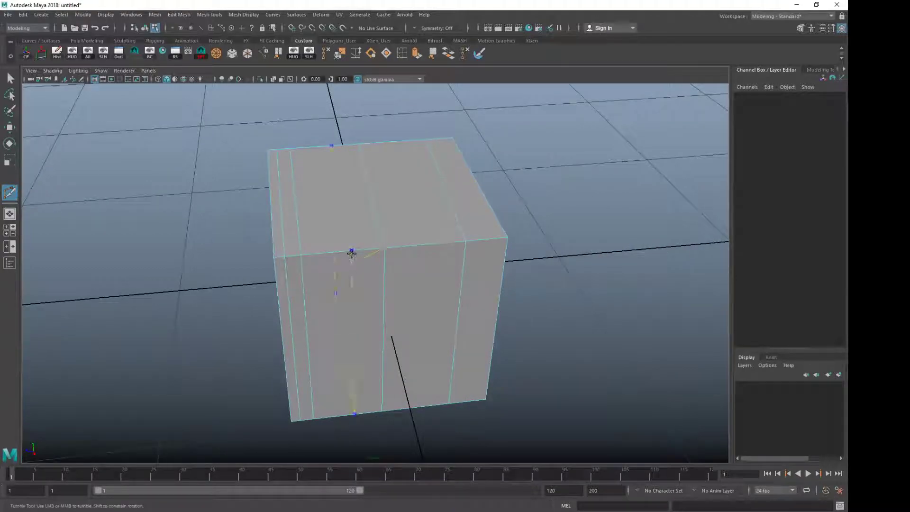
- Drag several Multi-Cut lines over the top and down the front face, adjusting their positions
left_click(351, 251)
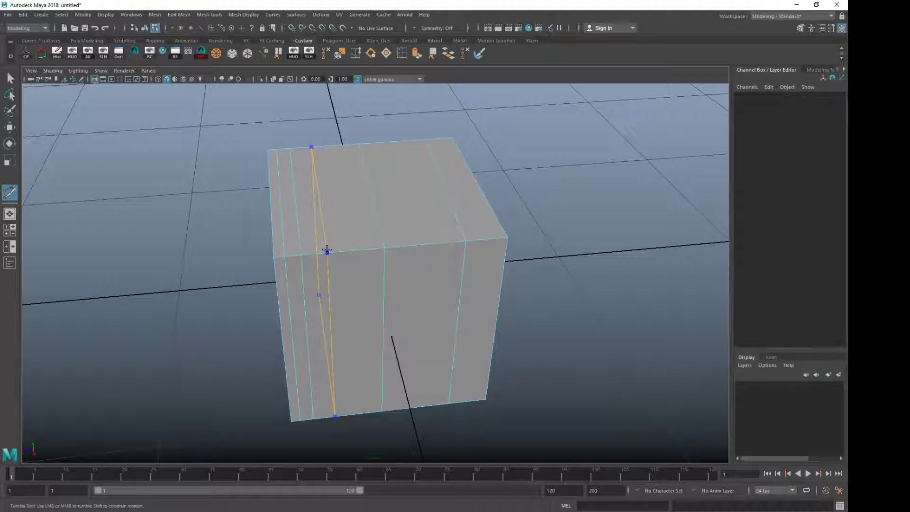
left_click_drag(327, 251, 303, 256)
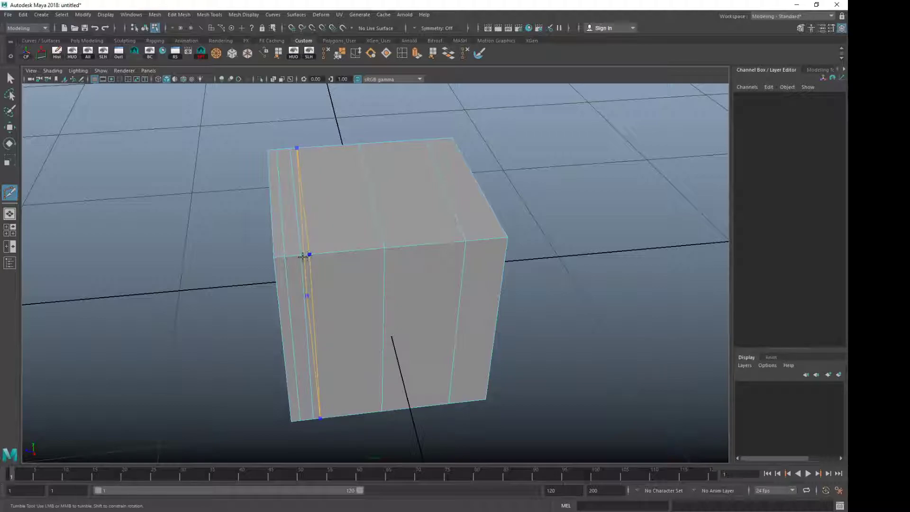
left_click_drag(305, 254, 363, 250)
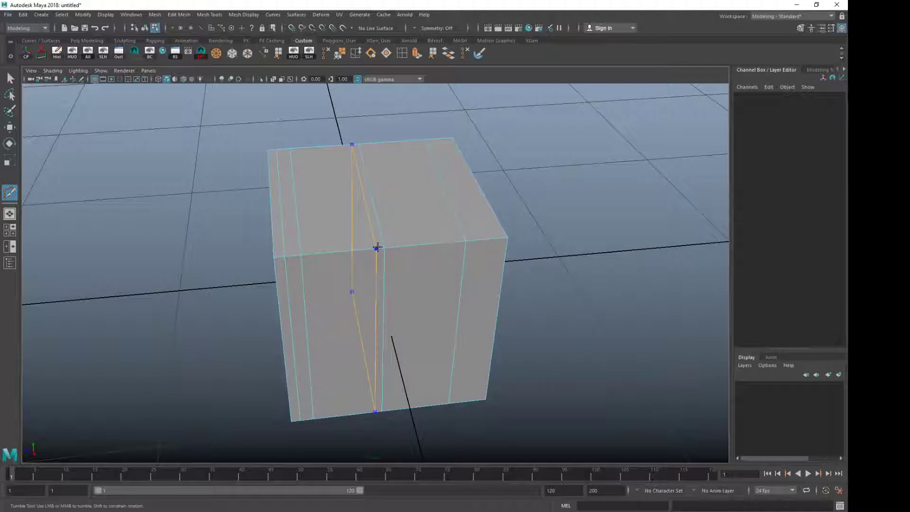
left_click_drag(378, 248, 316, 251)
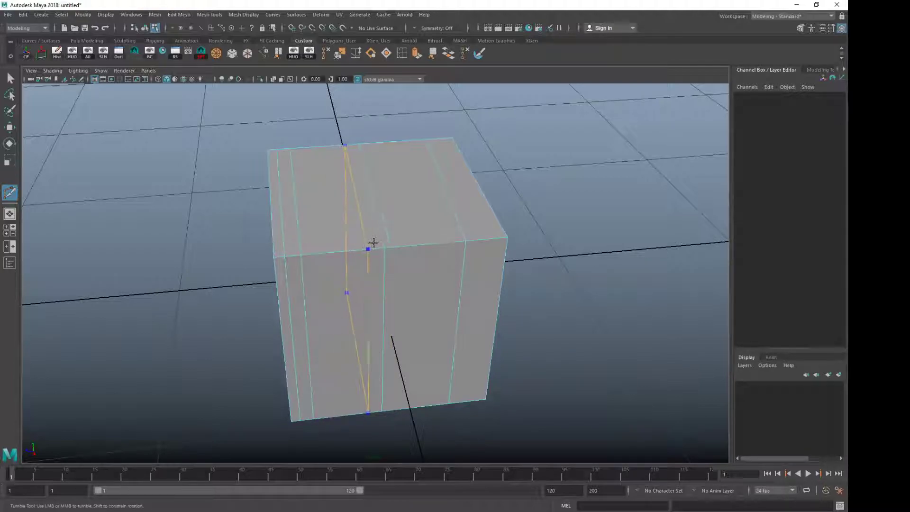
left_click_drag(368, 249, 336, 253)
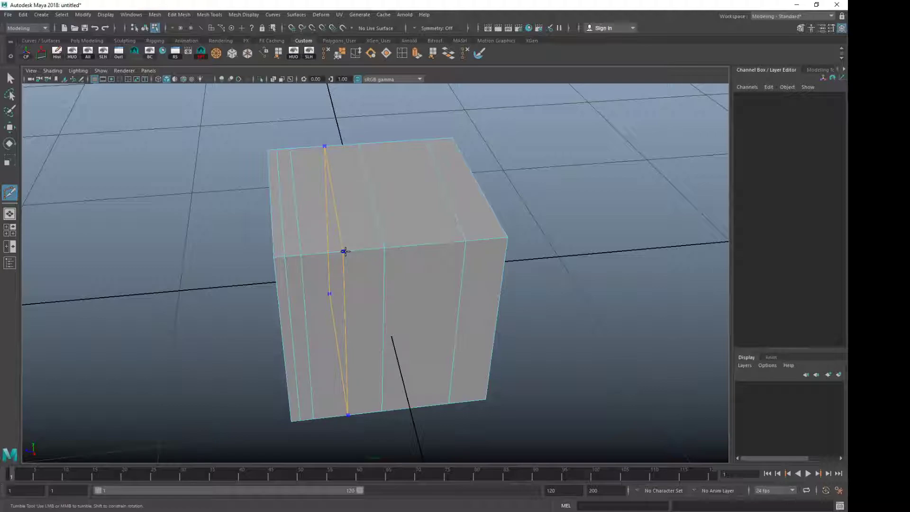
left_click_drag(346, 251, 377, 249)
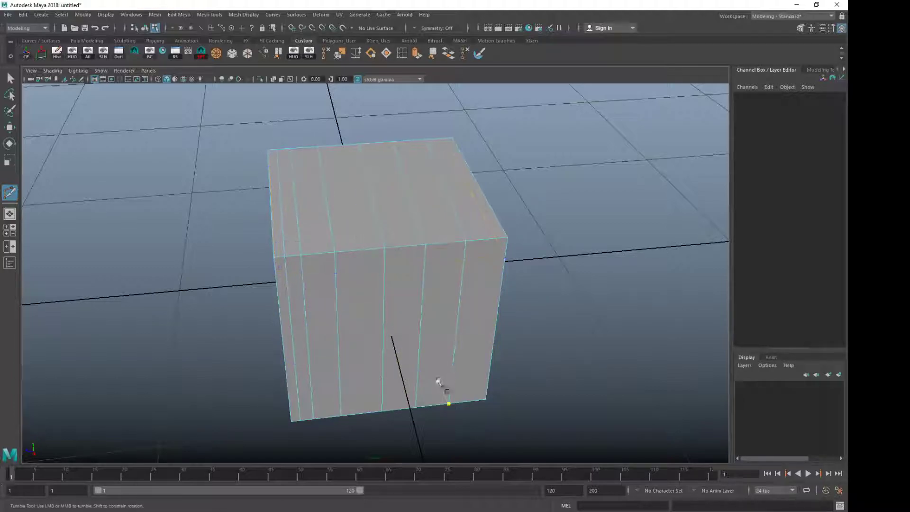
left_click_drag(442, 383, 359, 290)
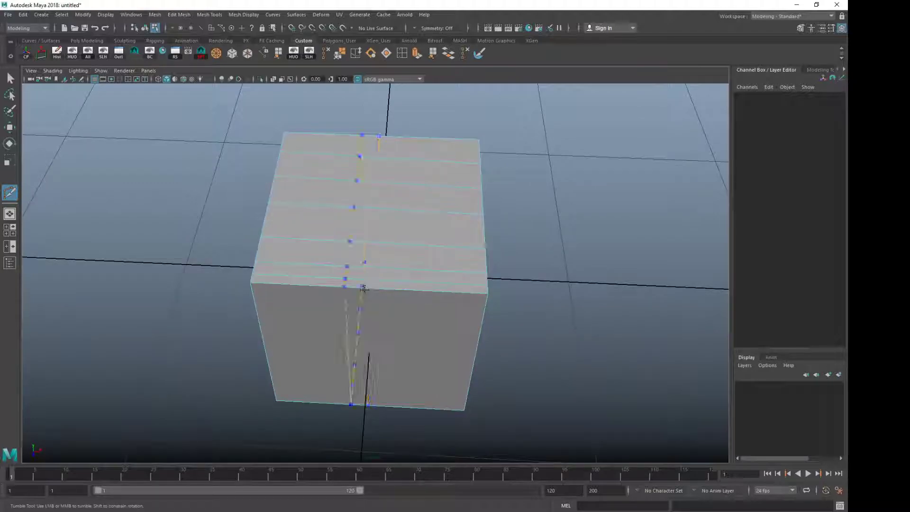